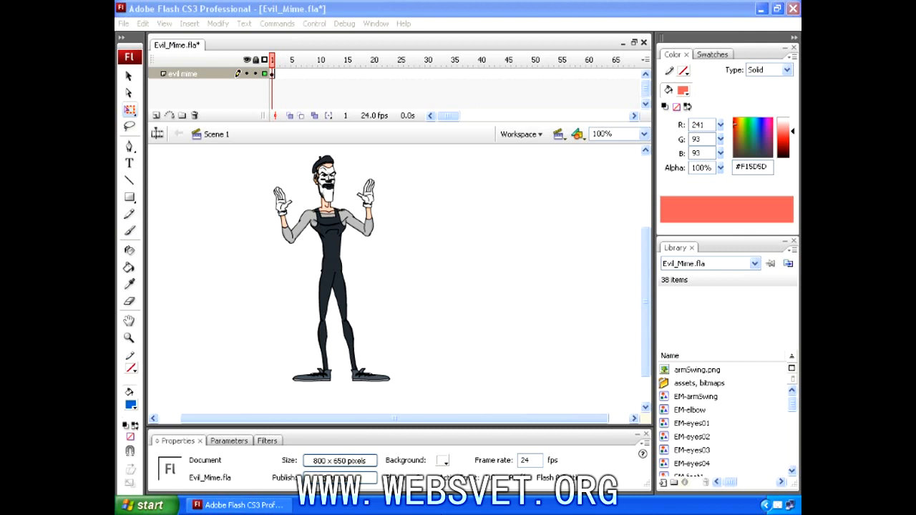
Select the mime on stage, enter the EVIL MIME clip and scrub its layered animation timeline
left_click(329, 222)
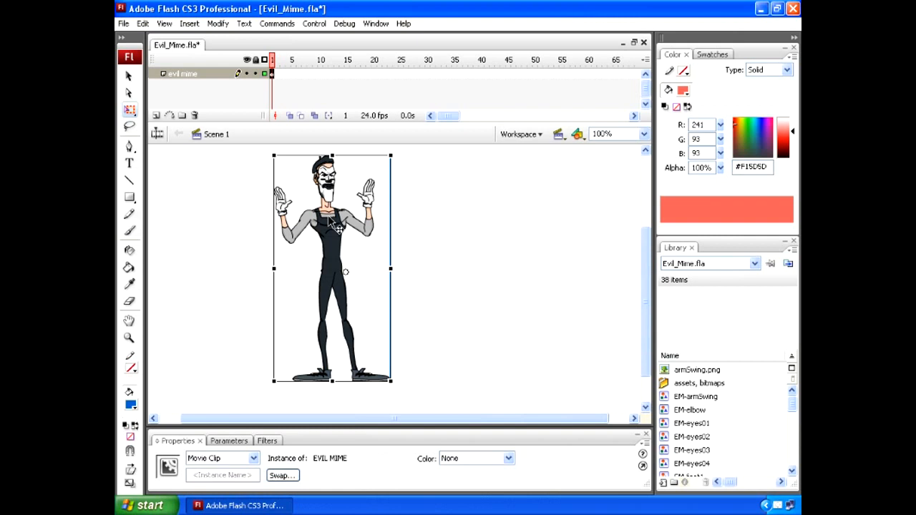
mouse_move(335, 235)
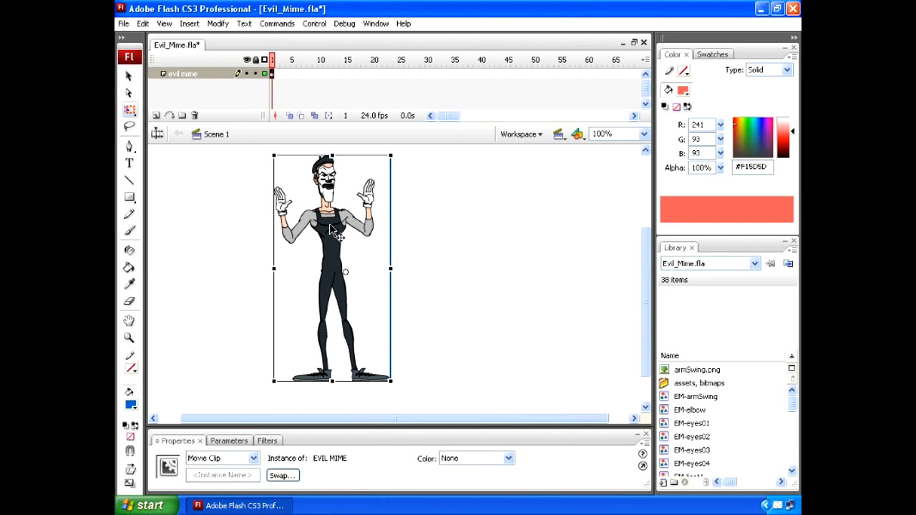
double_click(329, 229)
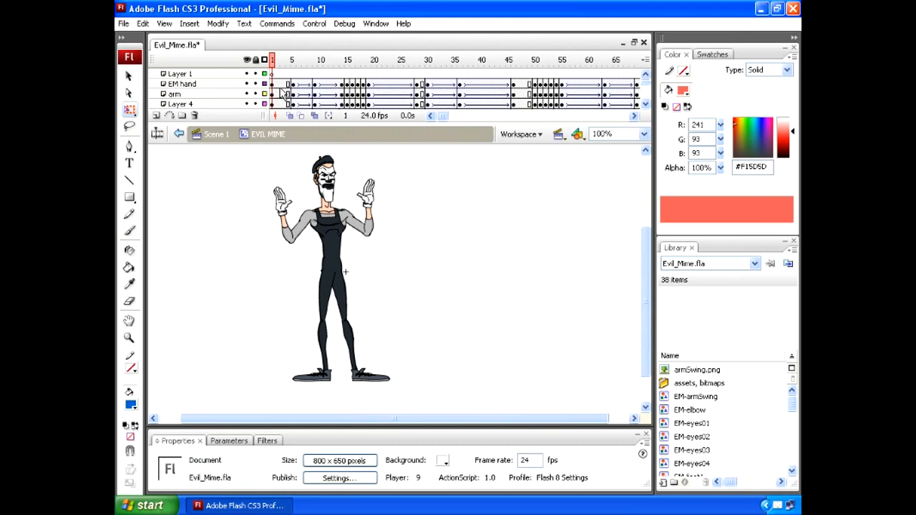
left_click(463, 60)
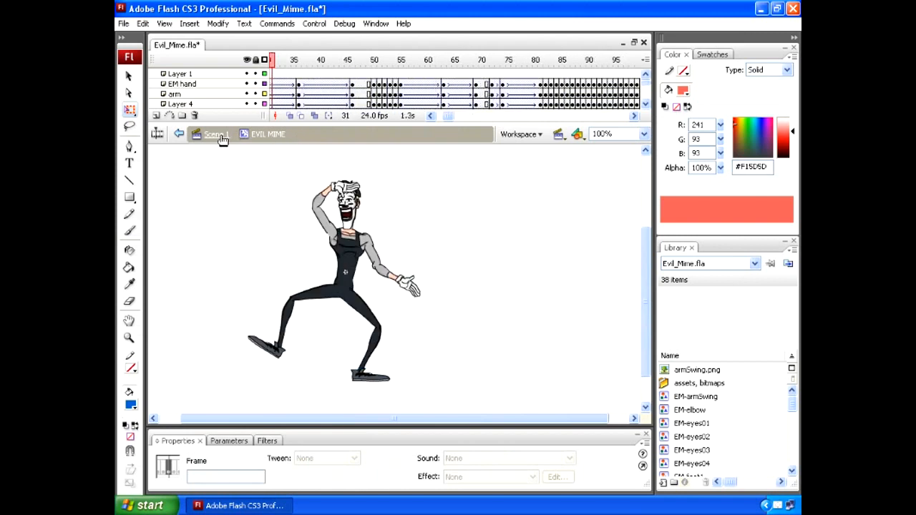
Back in Scene 1, select the mime instance and show its empty Filters panel
left_click(213, 135)
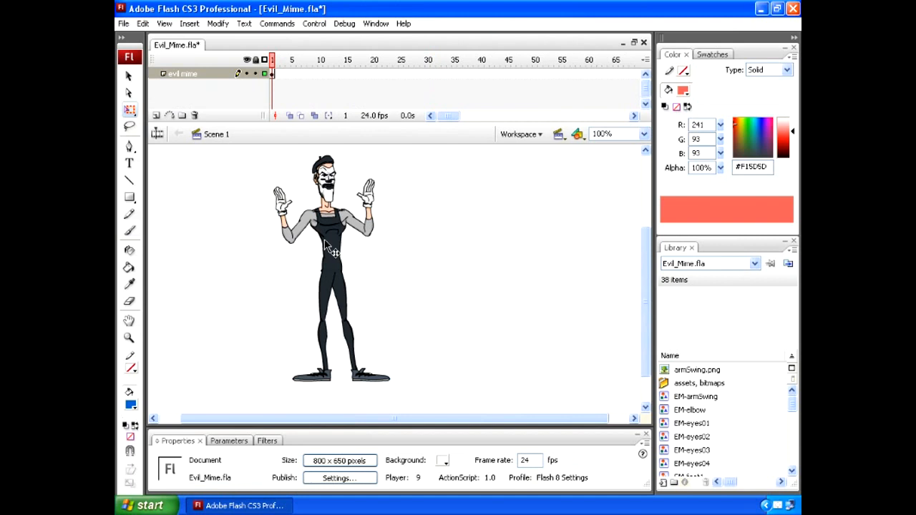
left_click(332, 272)
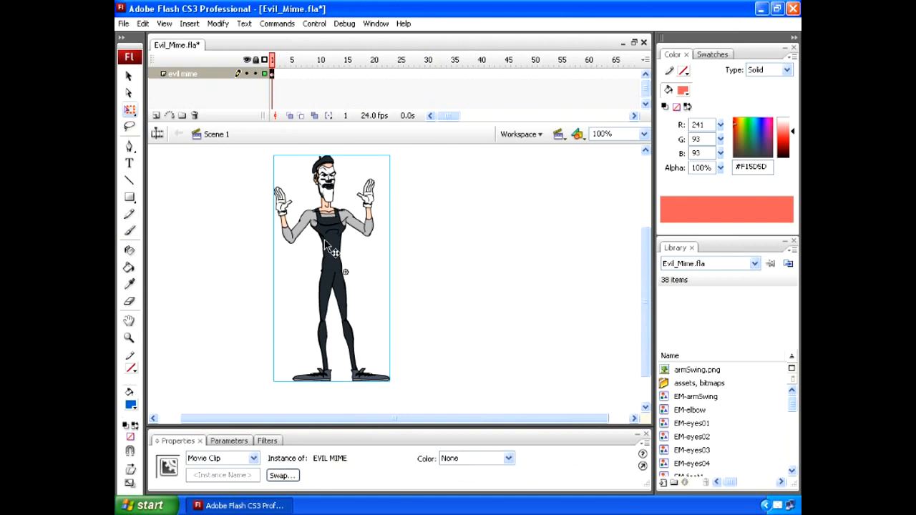
left_click(255, 441)
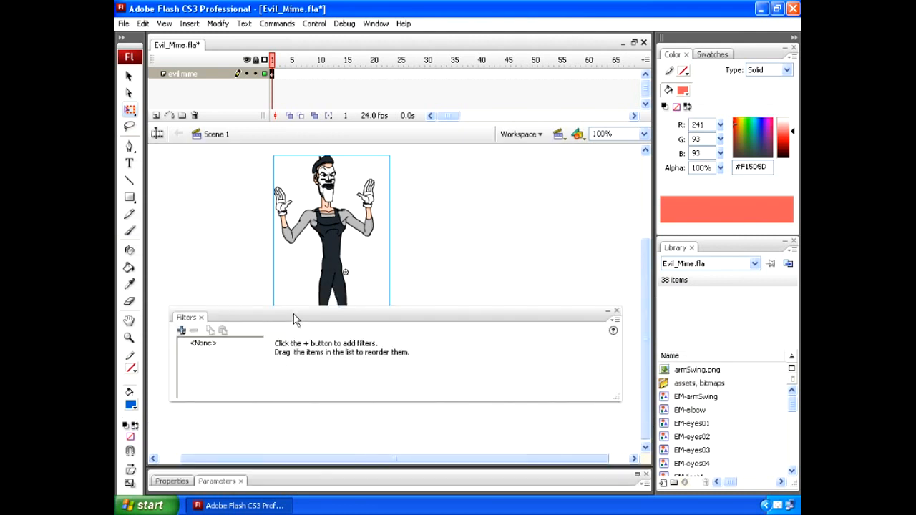
Add a Drop Shadow filter to the mime and change its colour from green to blue
left_click(180, 360)
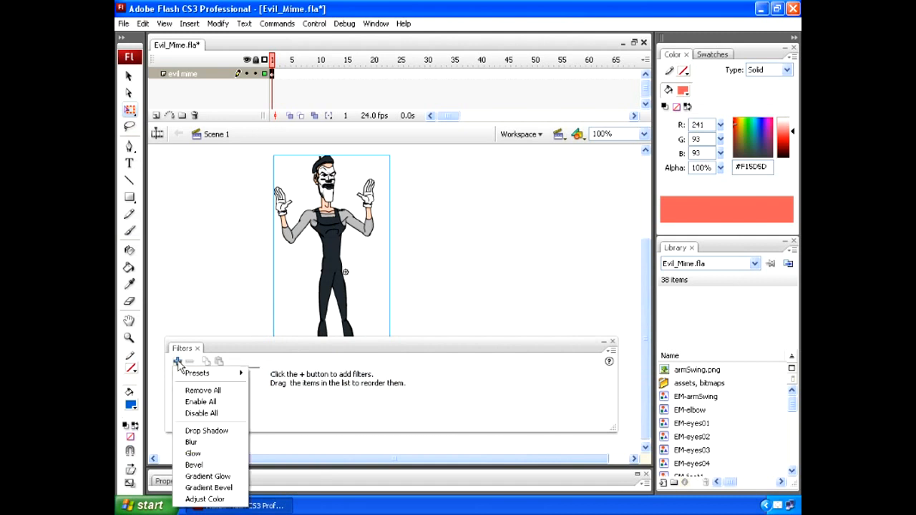
left_click(206, 429)
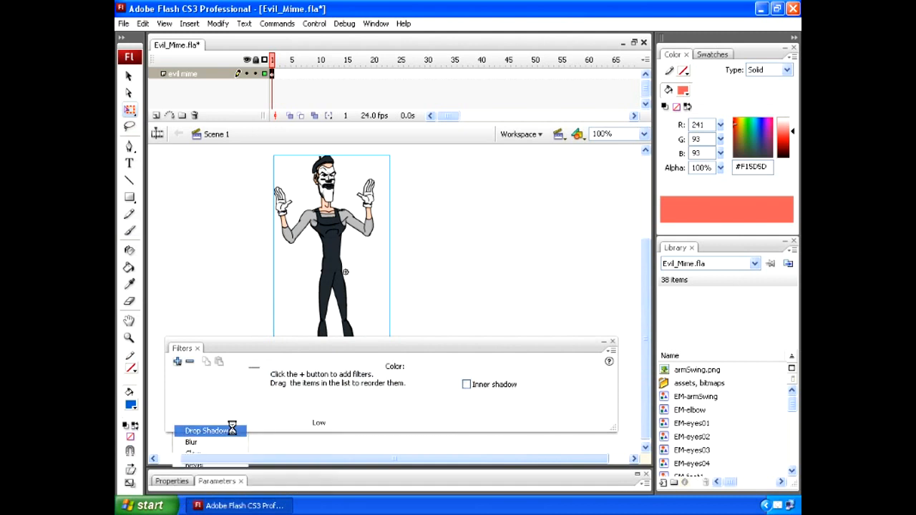
left_click(206, 429)
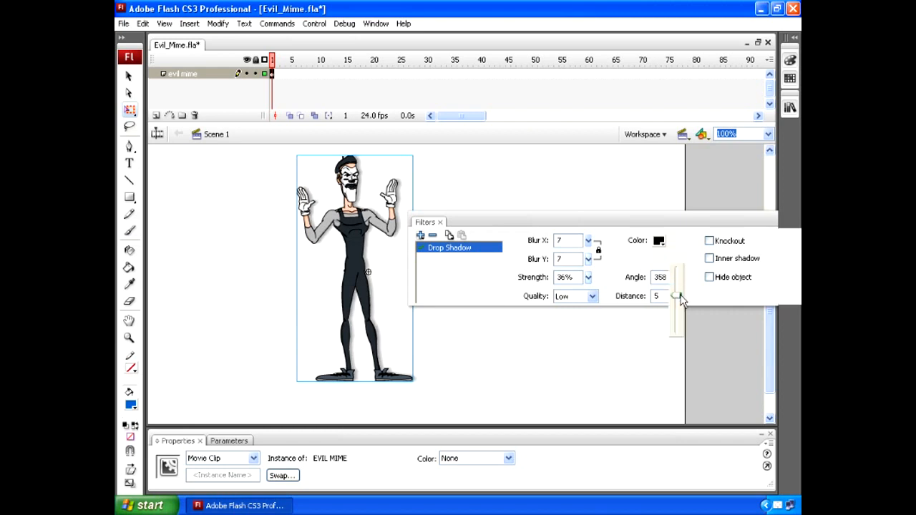
left_click(658, 240)
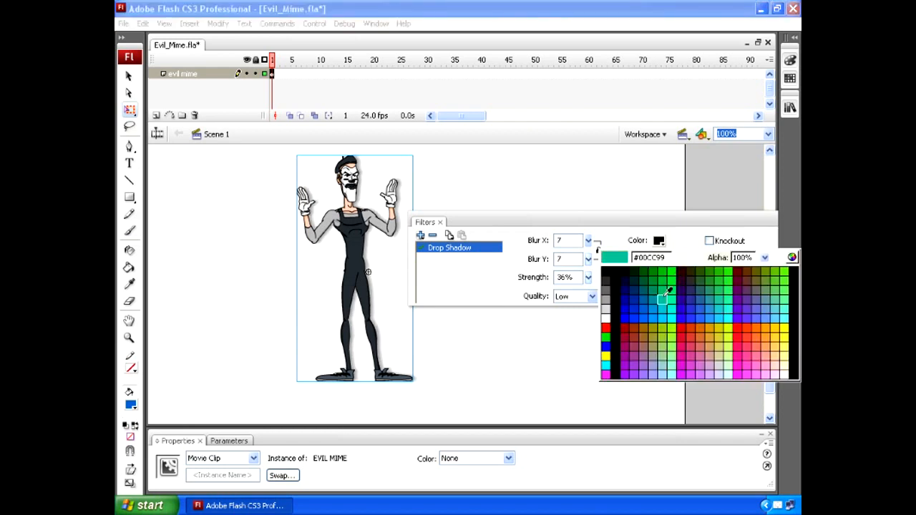
left_click(667, 293)
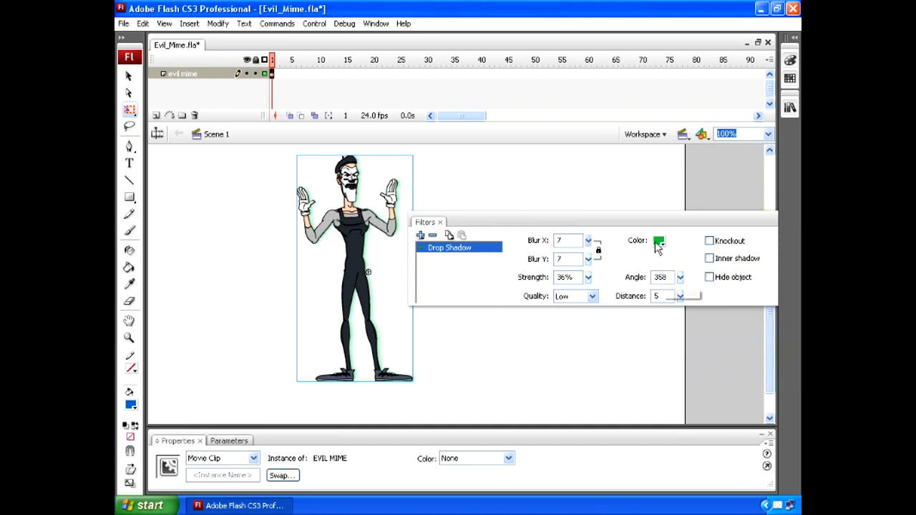
left_click(658, 240)
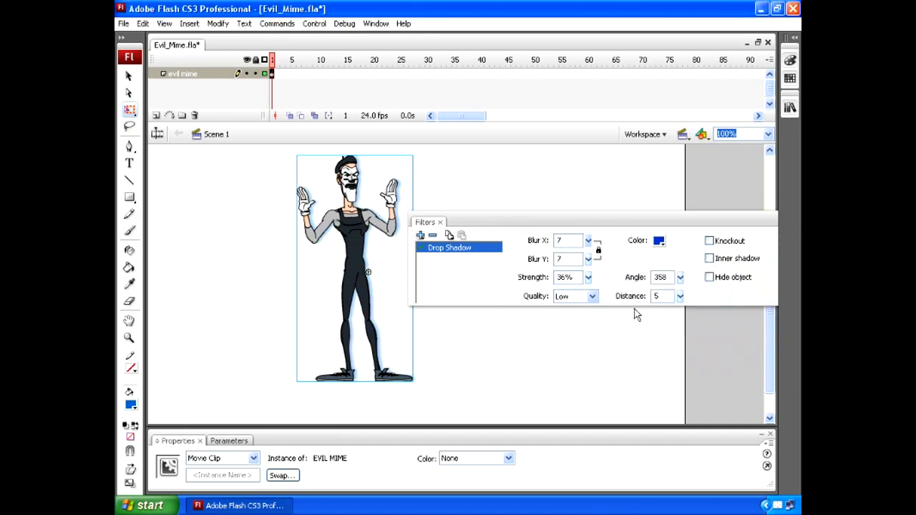
left_click(592, 294)
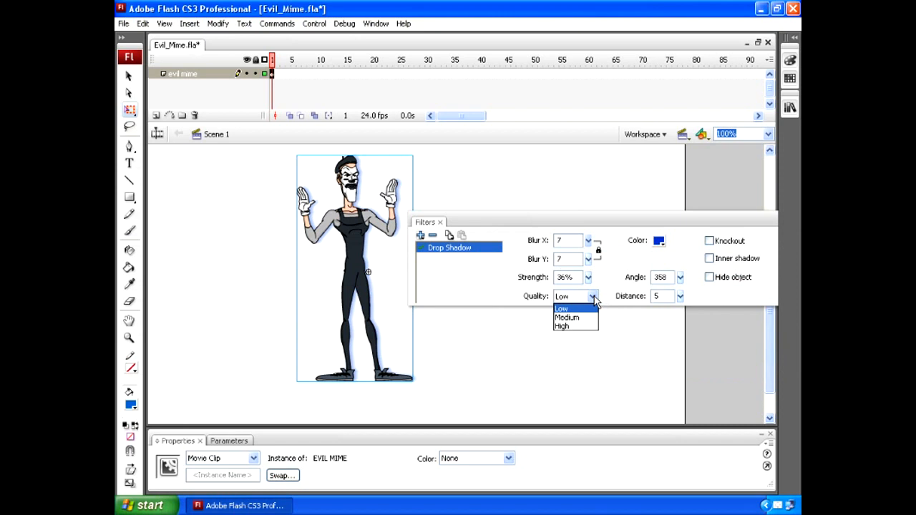
Set the drop shadow quality to Medium, preview in the test player and close it
left_click(567, 317)
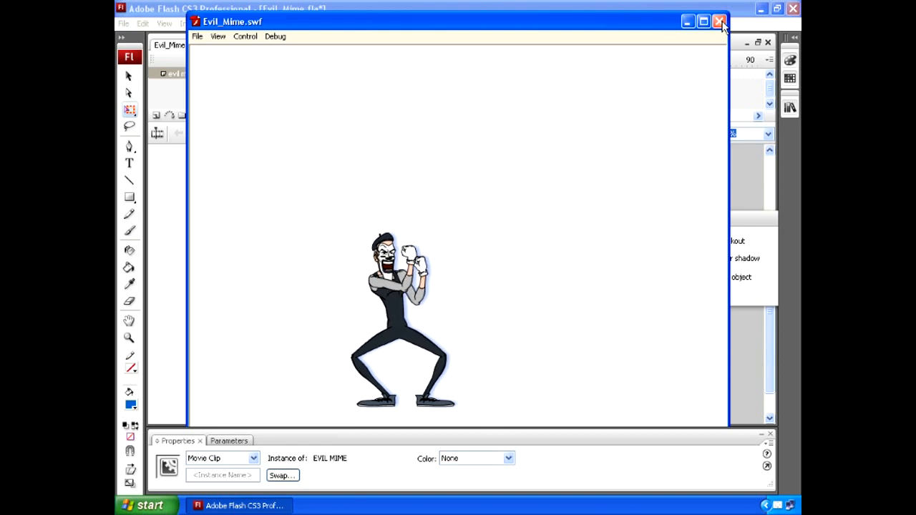
left_click(720, 21)
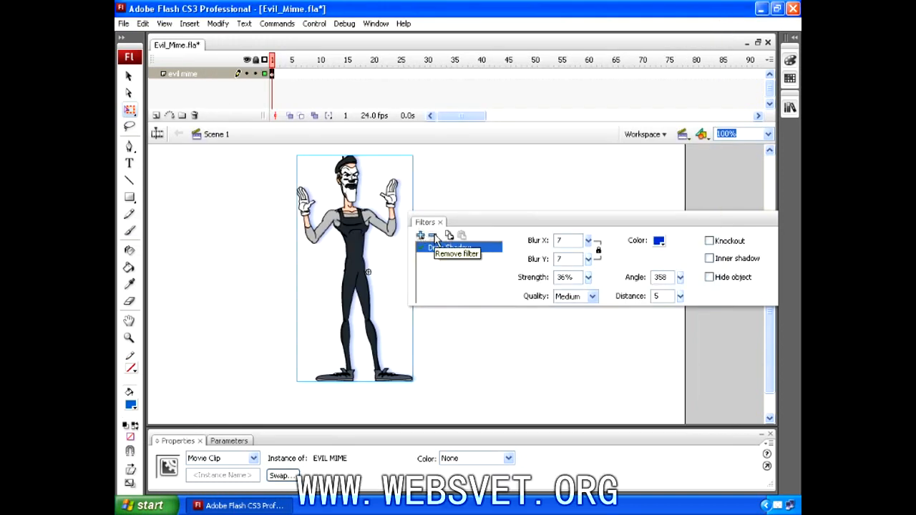
Remove the drop shadow, move Layer 3 with the mime copy beneath the evil mime layer and select the copy
left_click(455, 254)
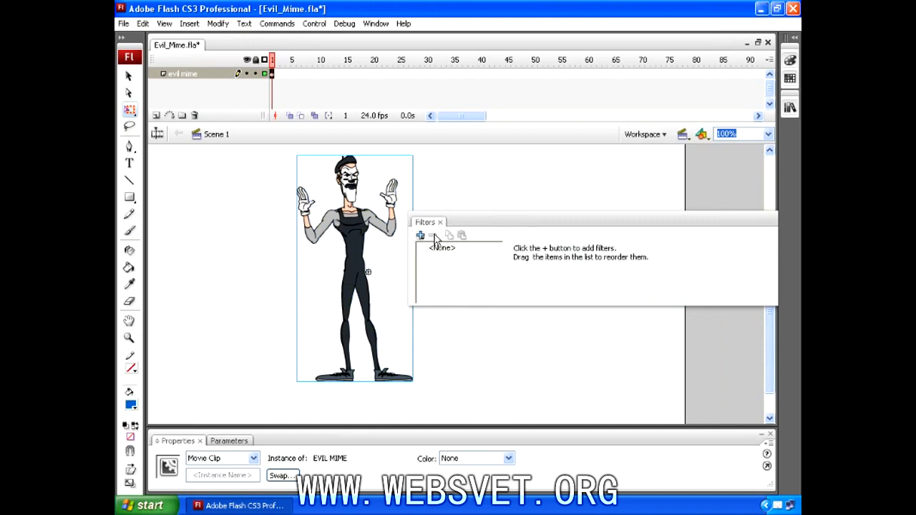
mouse_move(446, 203)
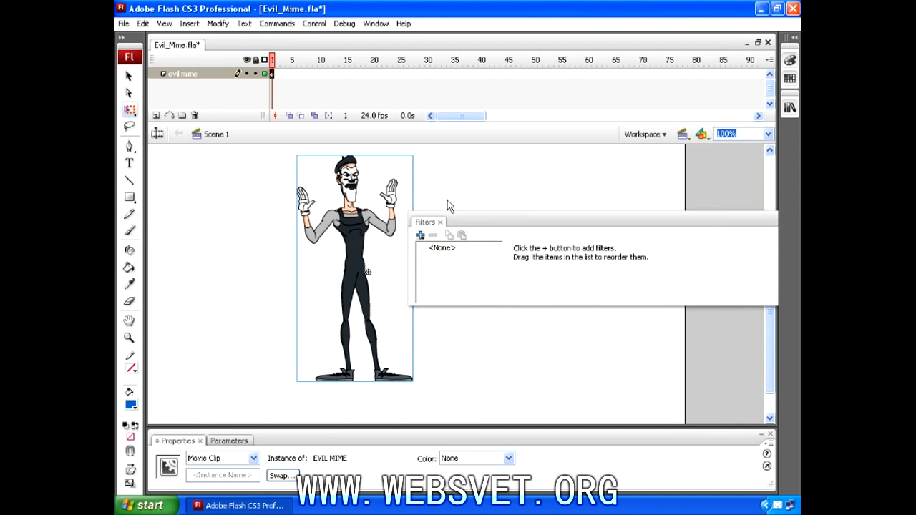
mouse_move(442, 203)
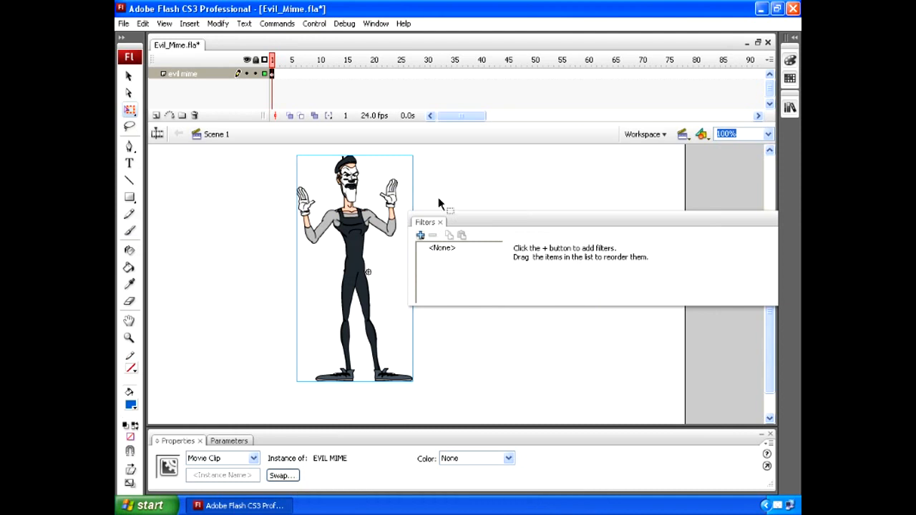
mouse_move(360, 229)
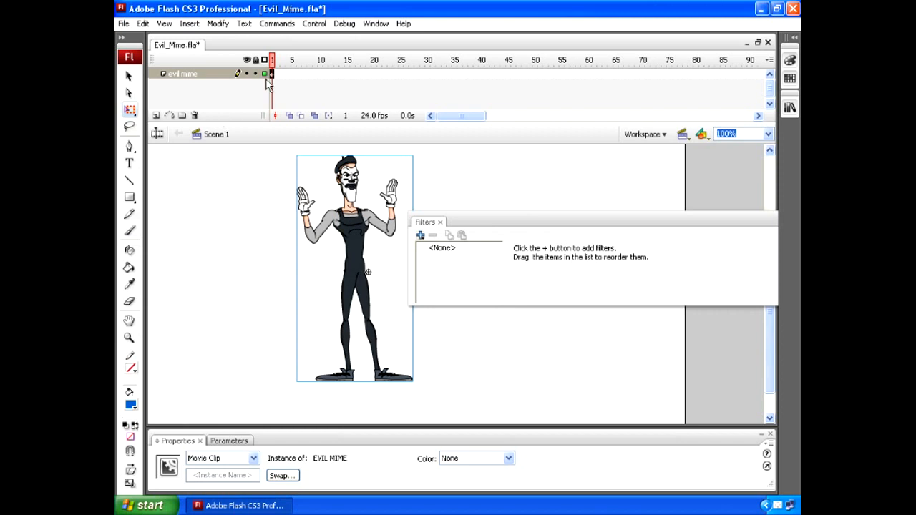
left_click(157, 114)
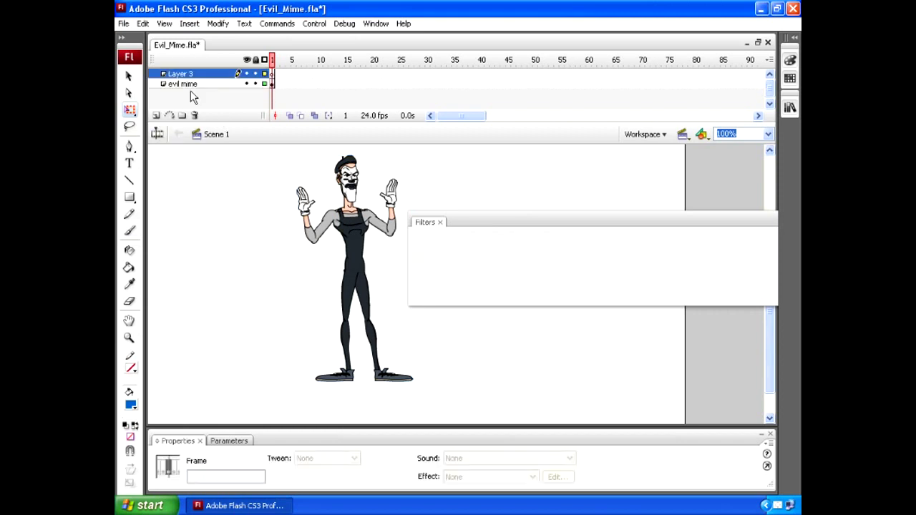
mouse_move(207, 78)
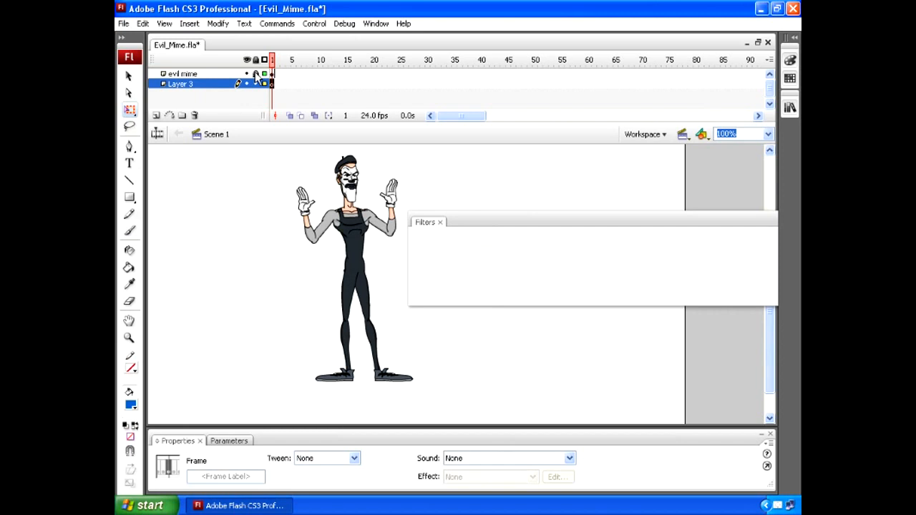
left_click(354, 269)
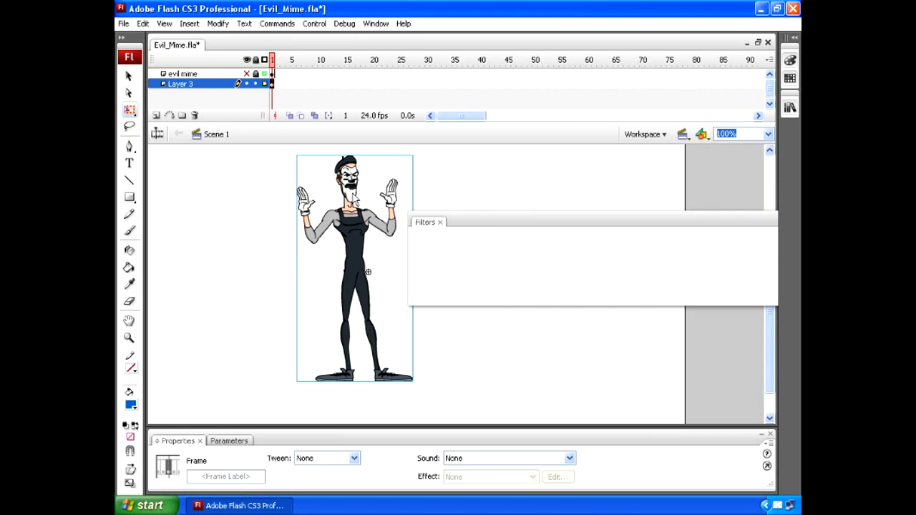
mouse_move(250, 81)
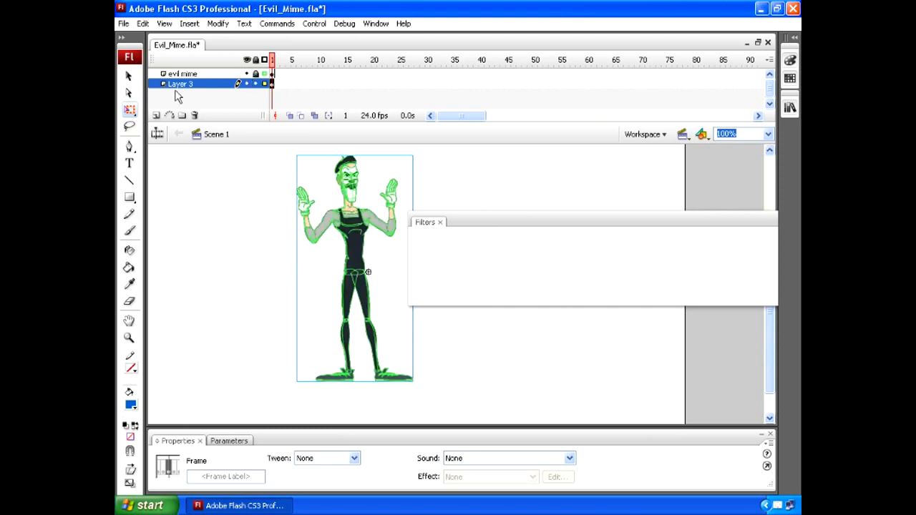
Free-transform the mime copy, squashing it to the feet and skewing it flat across the ground
left_click(351, 294)
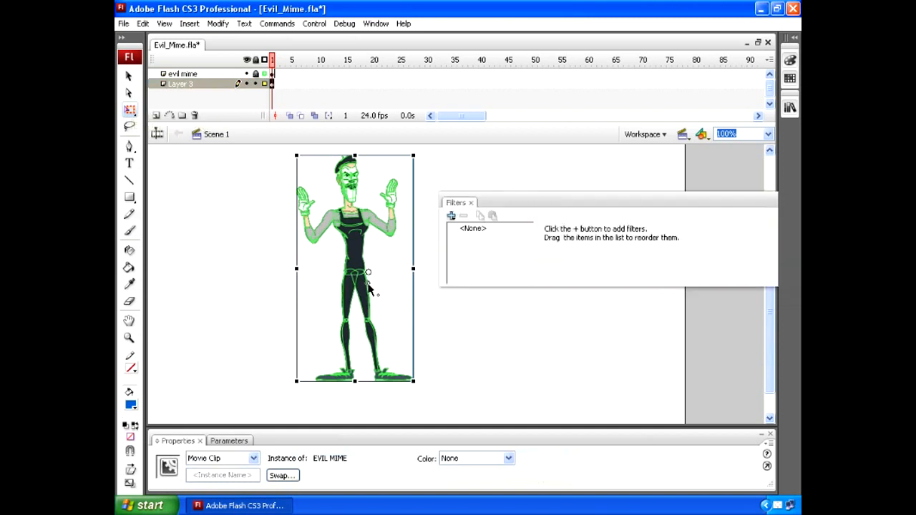
mouse_move(365, 375)
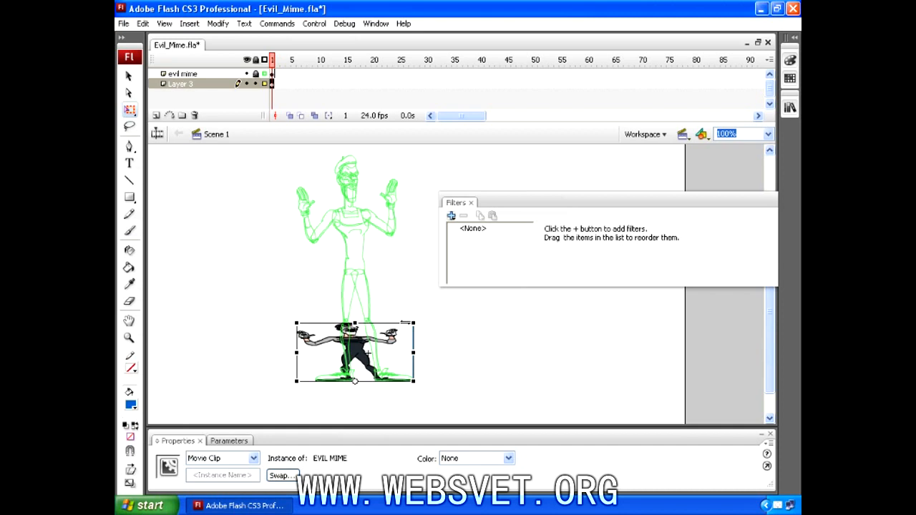
mouse_move(386, 326)
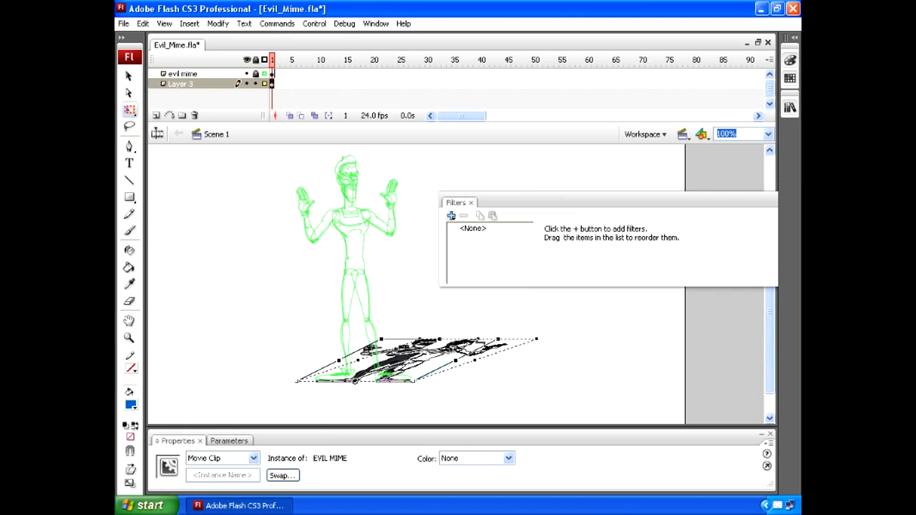
left_click_drag(401, 357, 458, 350)
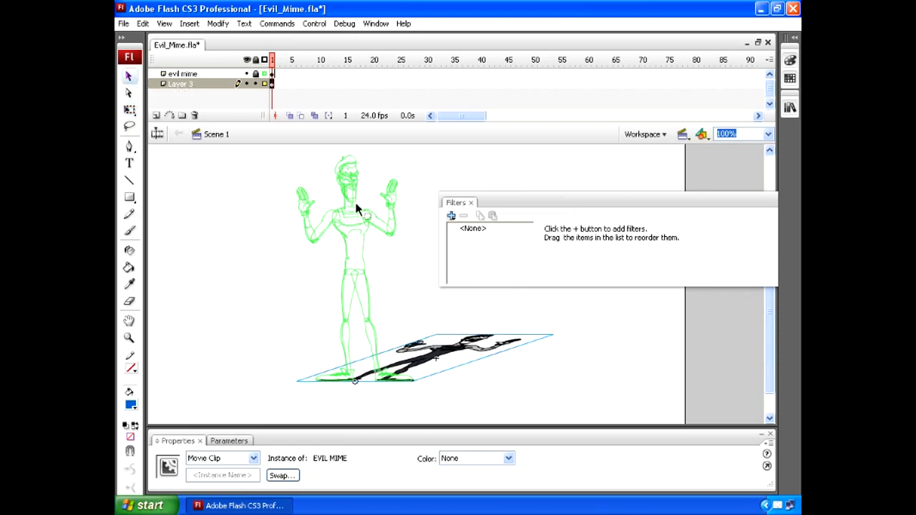
Add a Drop Shadow to the copy with Hide object, Blur 10 and 30% strength
left_click(449, 214)
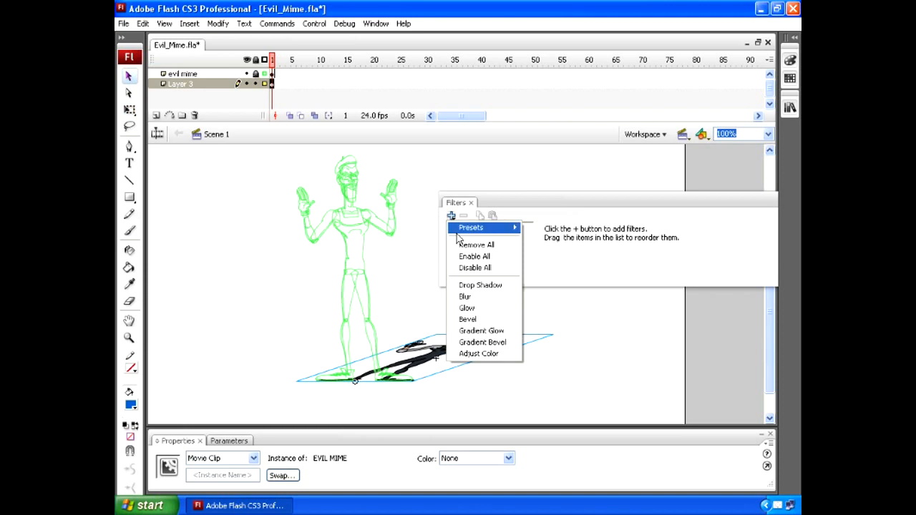
left_click(481, 285)
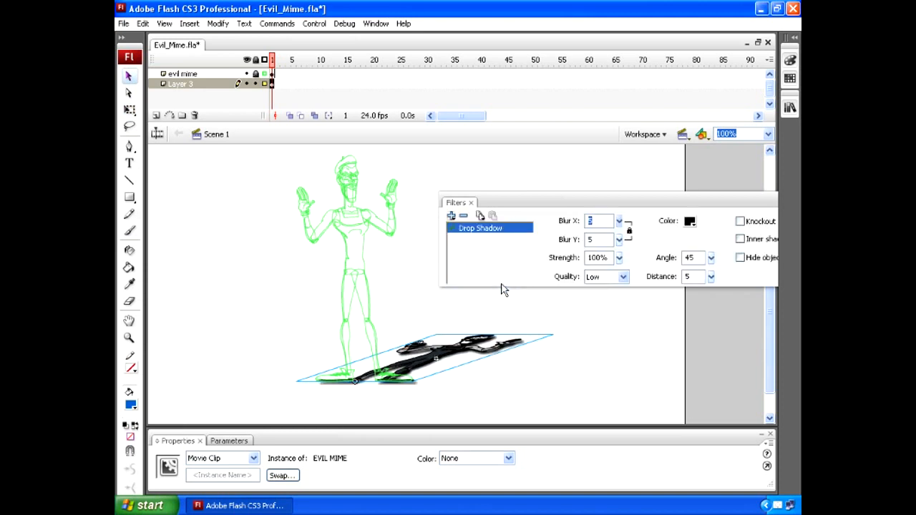
mouse_move(443, 203)
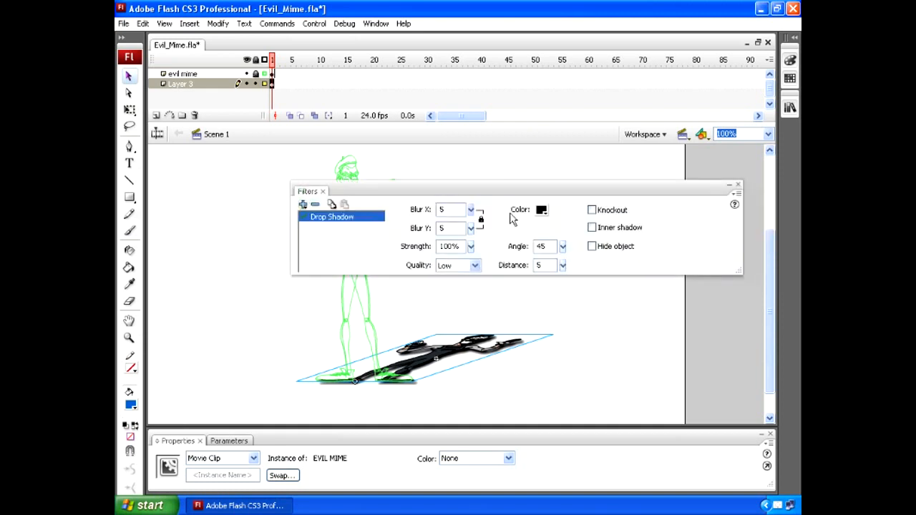
mouse_move(592, 246)
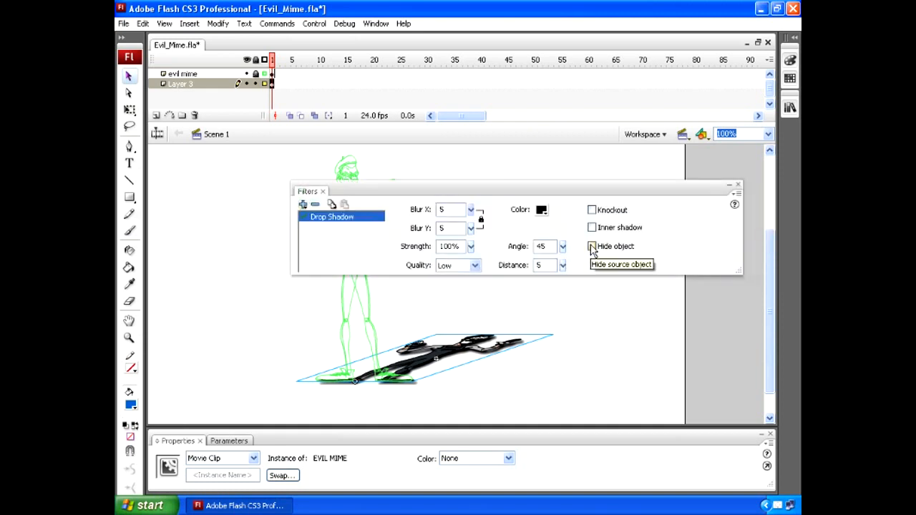
left_click(593, 246)
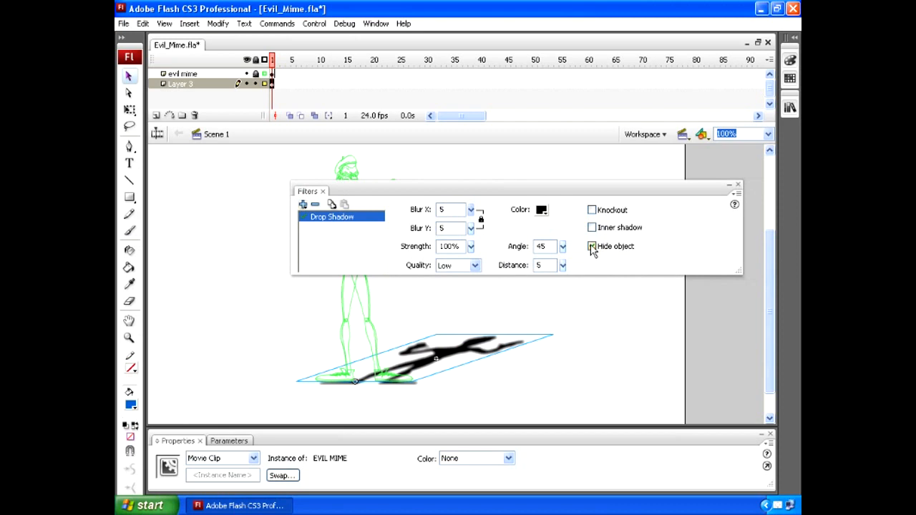
left_click(591, 247)
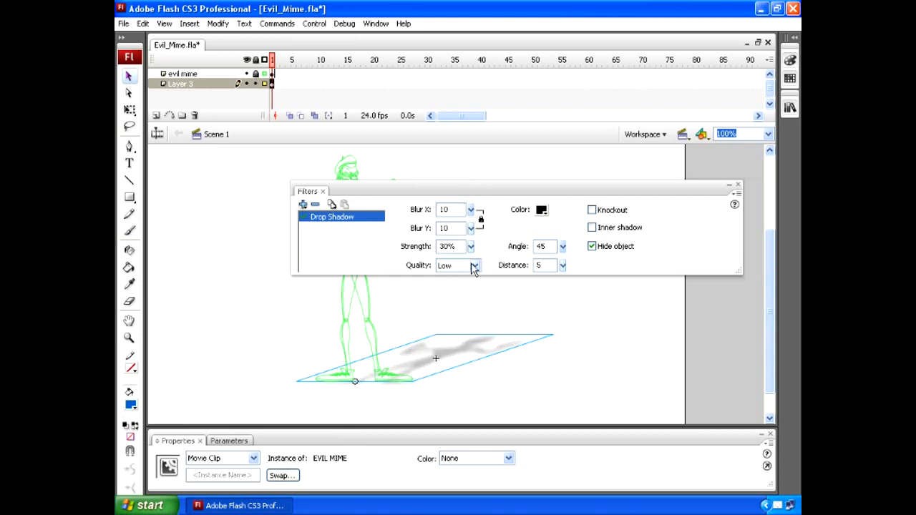
left_click(458, 265)
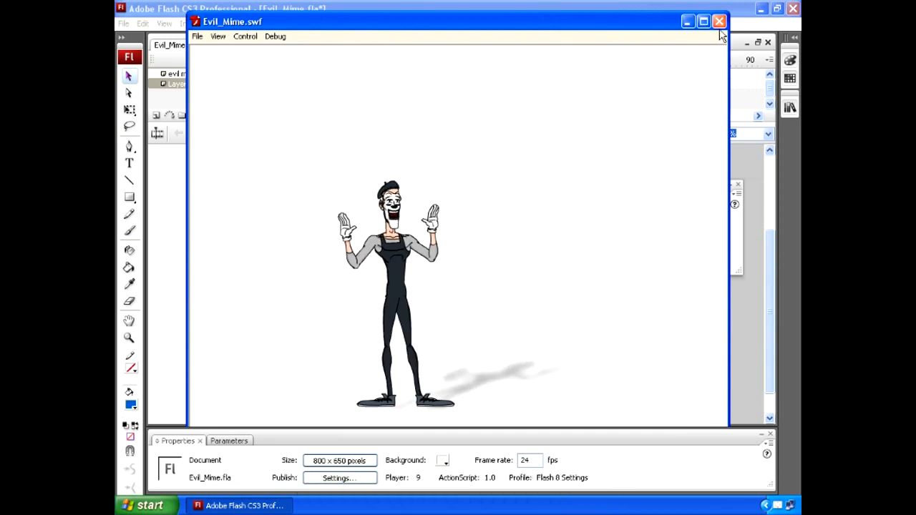
left_click(720, 21)
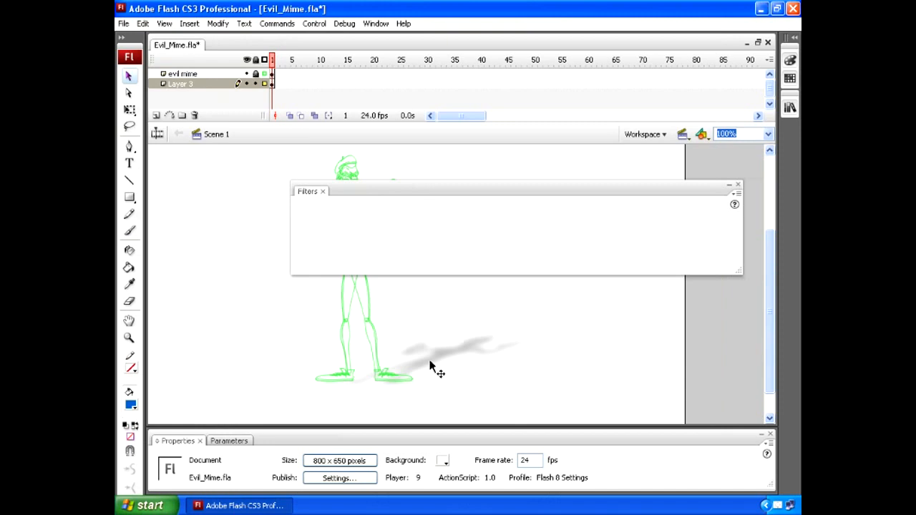
Test the movie to watch the mime animate with its soft ground shadow
left_click(303, 204)
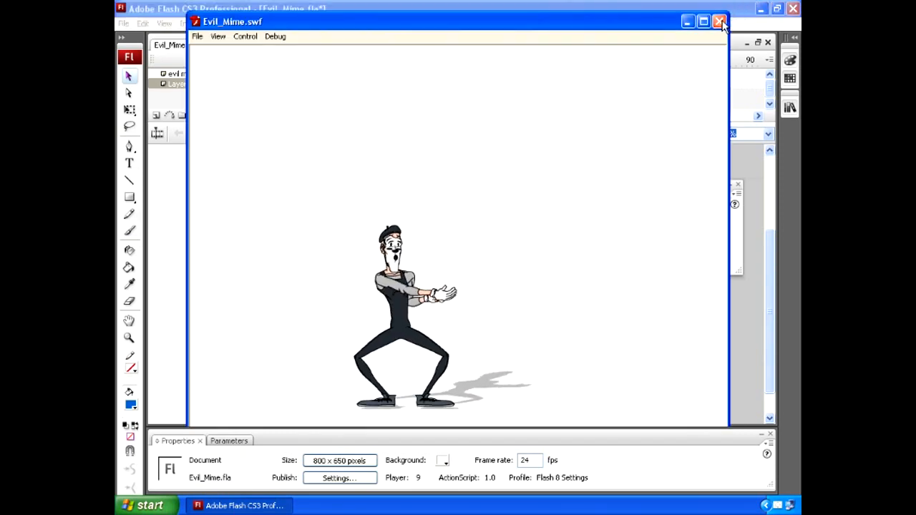
Close the test player, preview the shadow again with Blur 0 and Medium quality, and return to editing
left_click(720, 21)
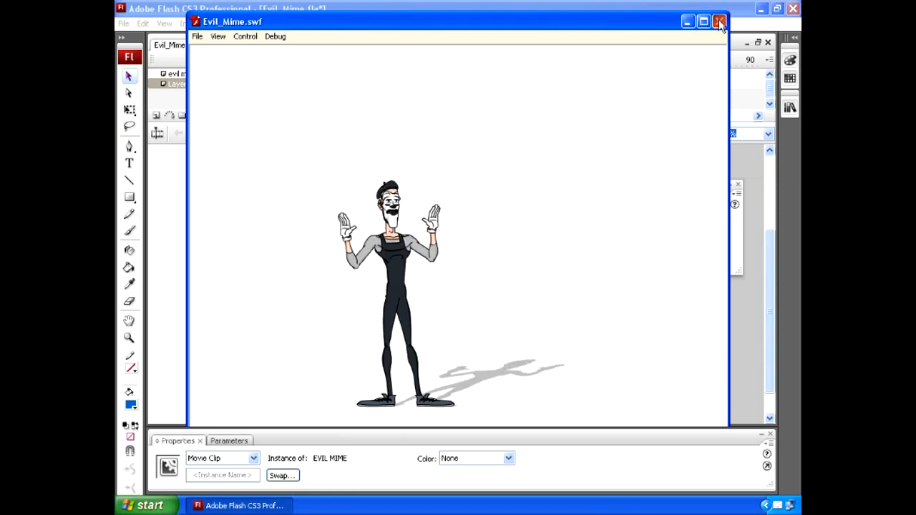
left_click(720, 21)
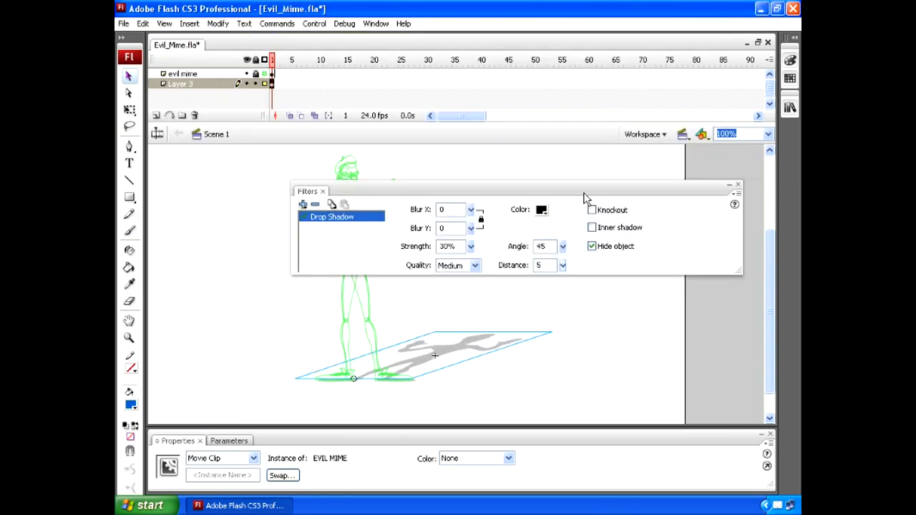
Change the ground shadow colour to pink before exporting another test
left_click(541, 209)
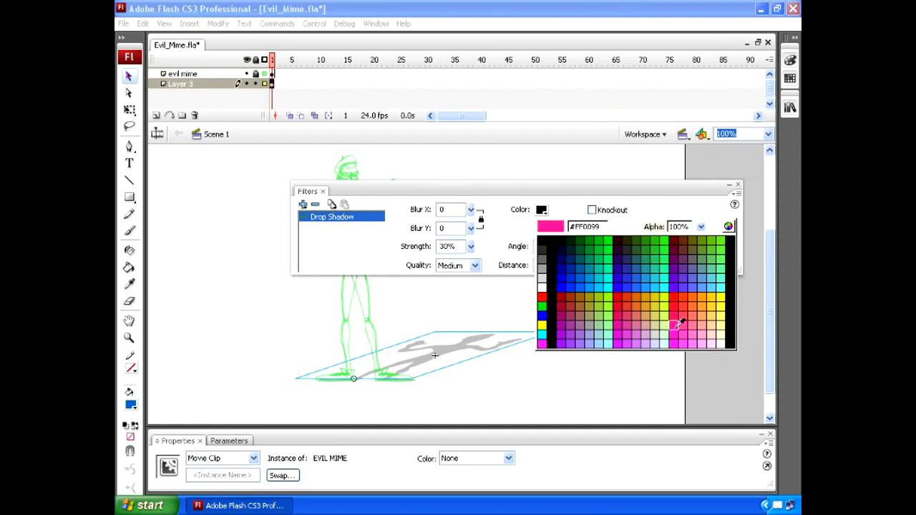
left_click(679, 323)
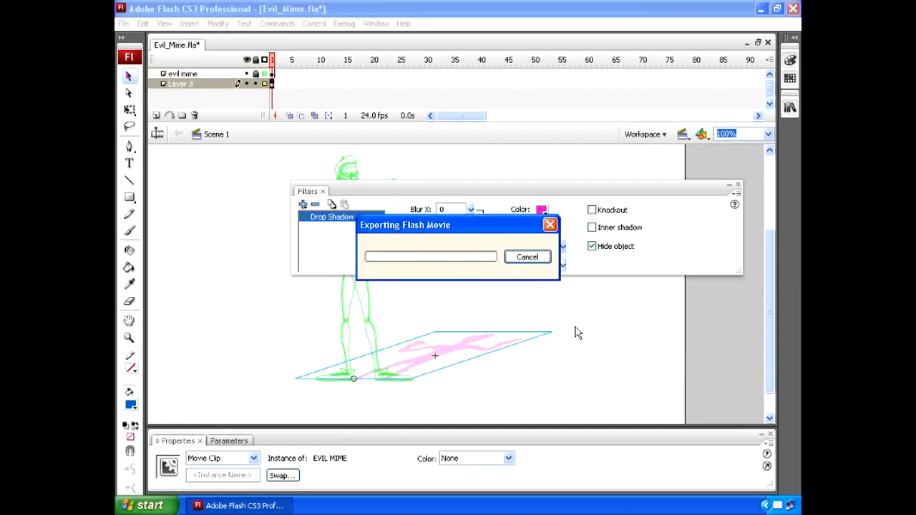